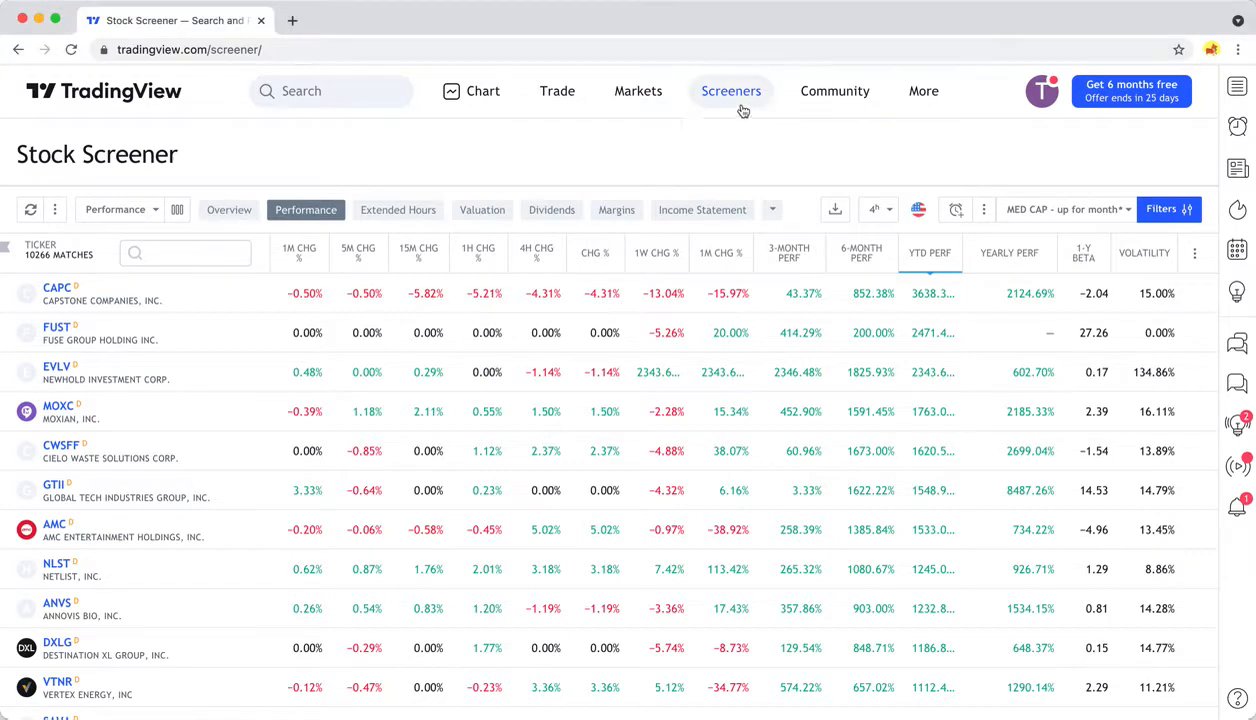
Open the Stock Screener, reset all filters to list 10,266 stocks, and show technical filters.
left_click(730, 92)
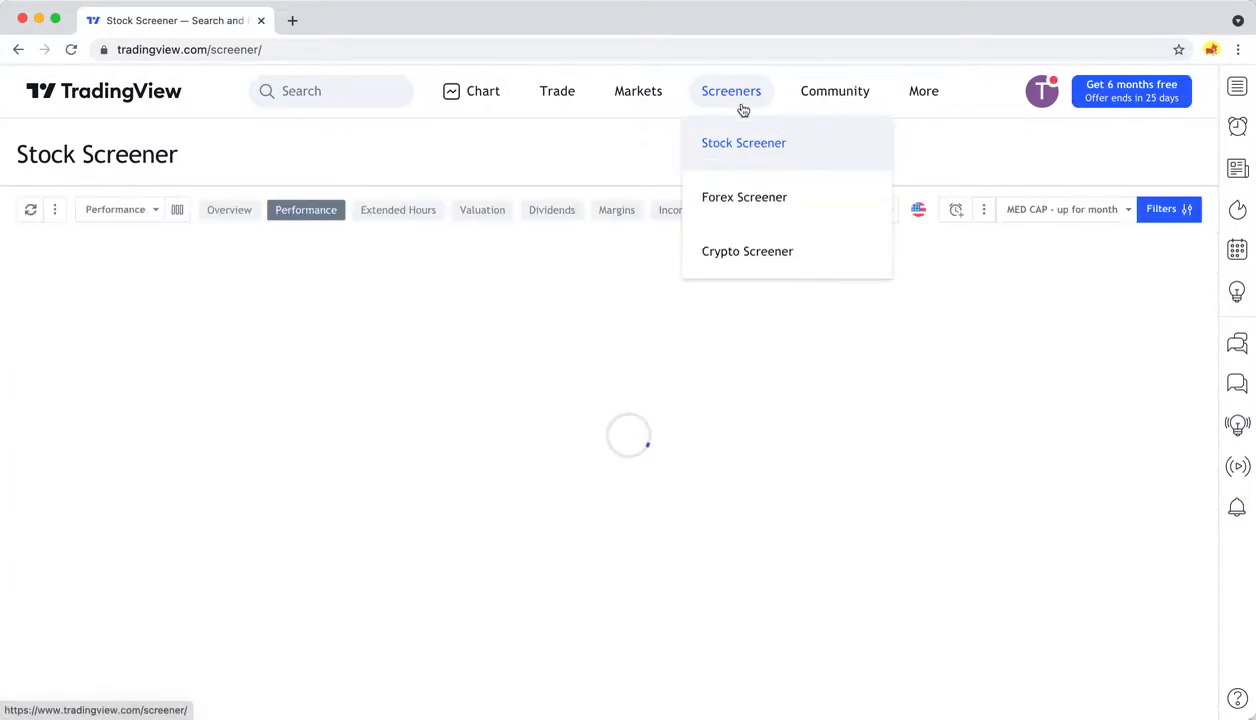
left_click(730, 92)
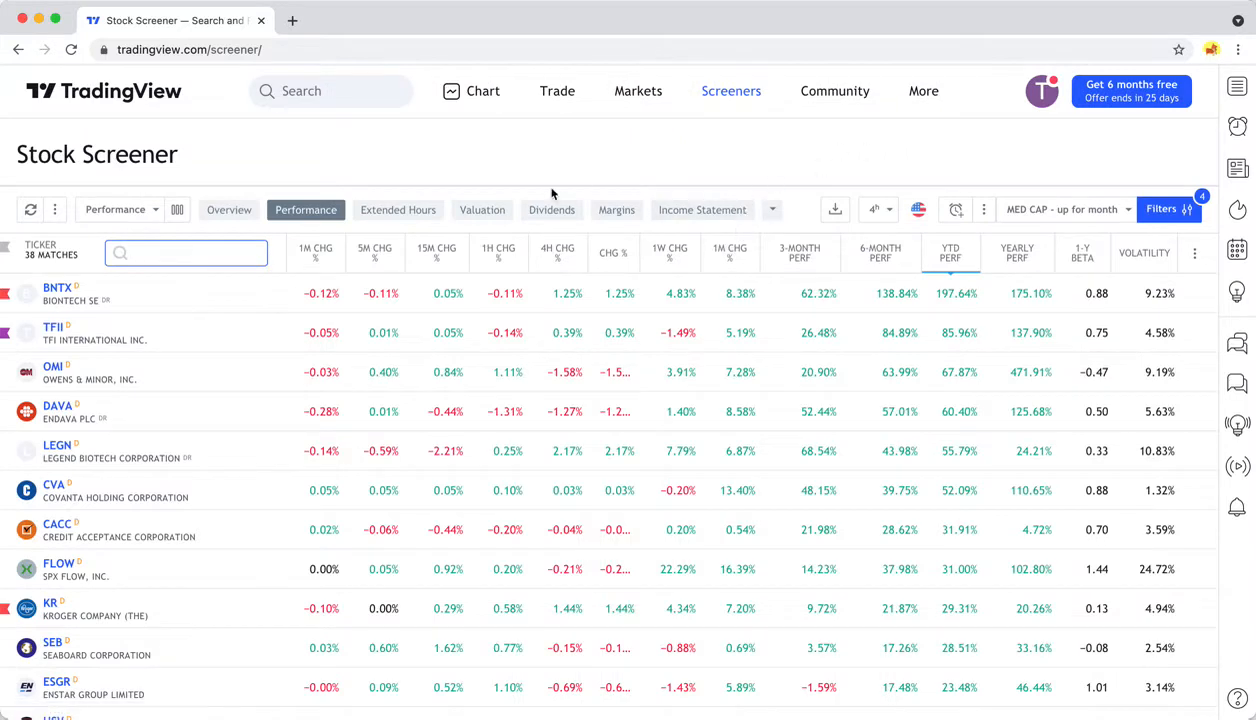
left_click(1160, 210)
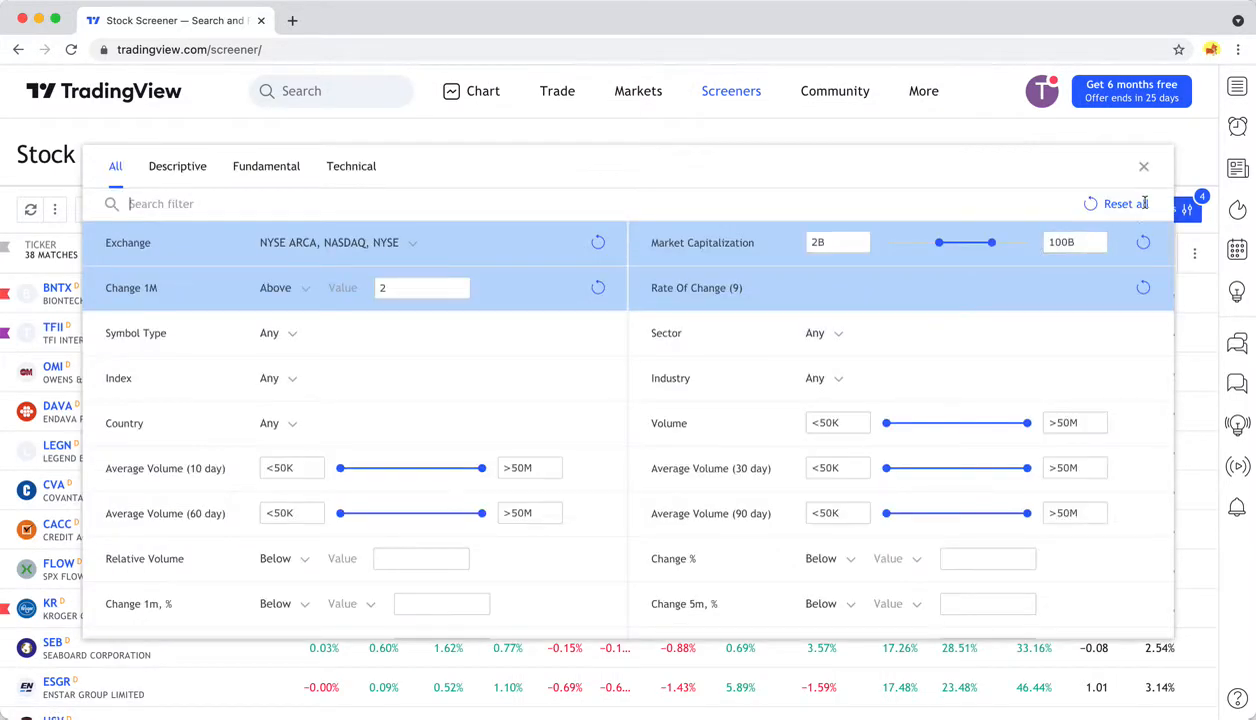
left_click(1126, 204)
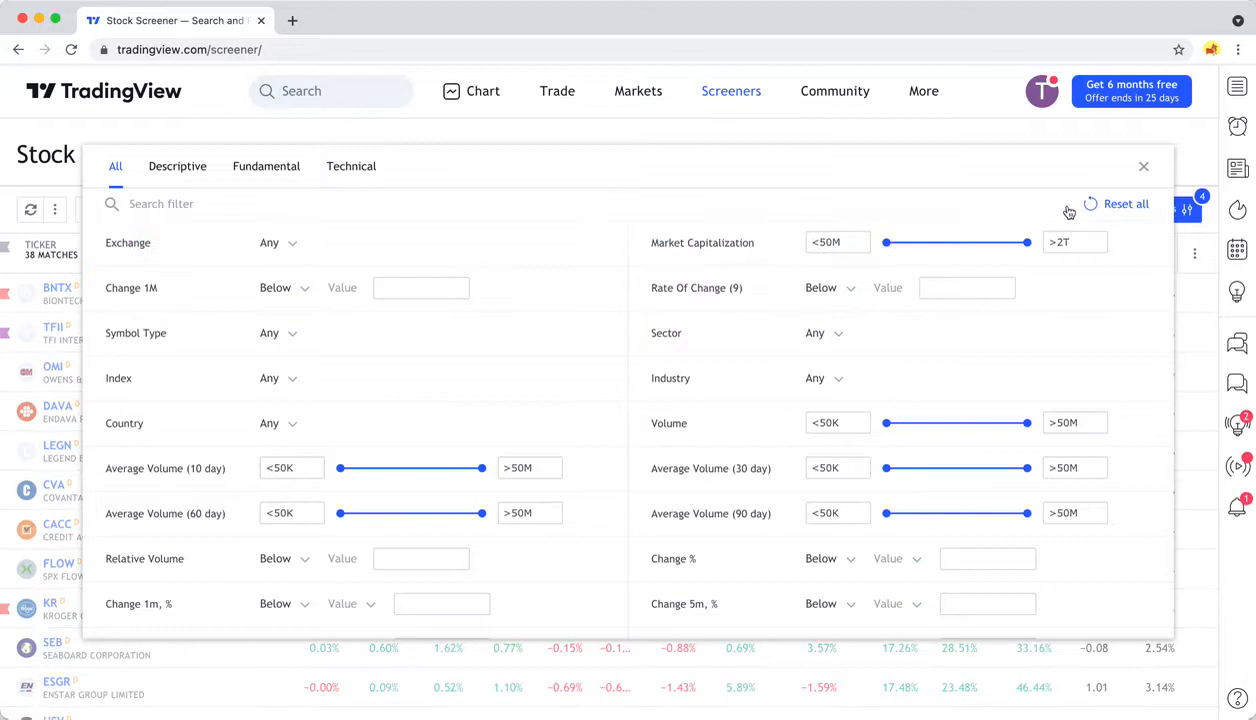
left_click(350, 166)
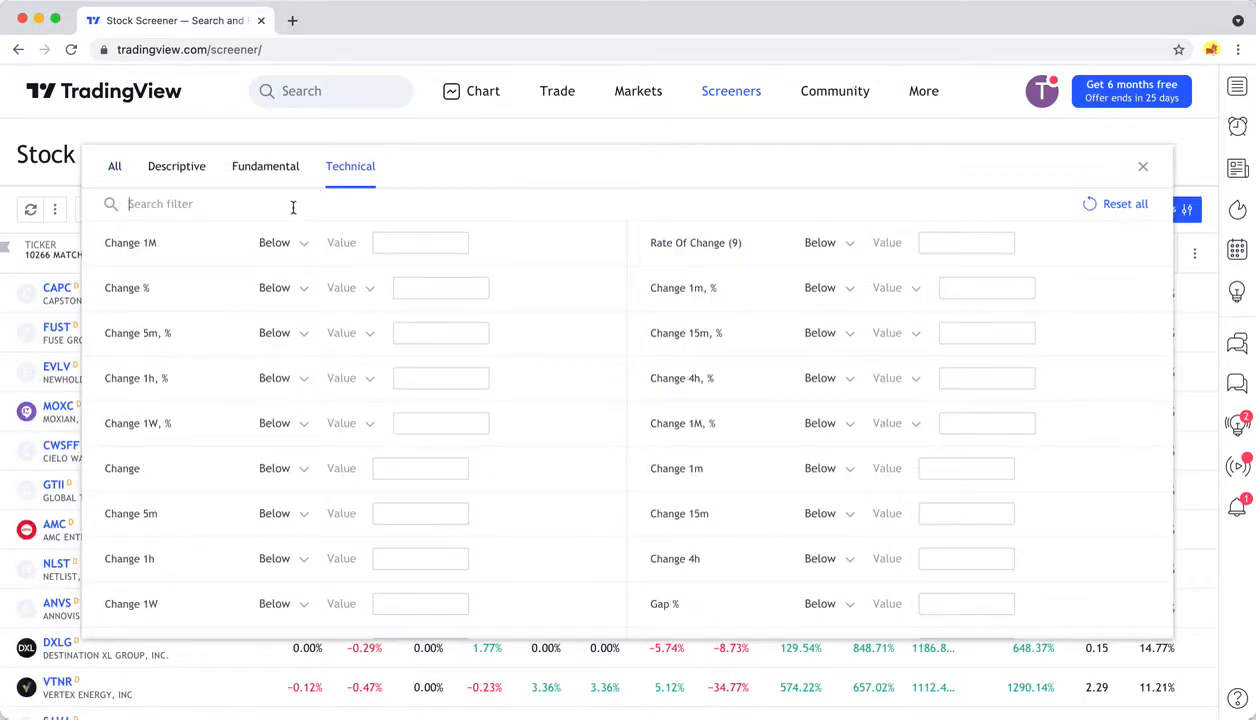
Search 'gap' to show only the Gap % and Pre-market Gap % filters.
type("gap")
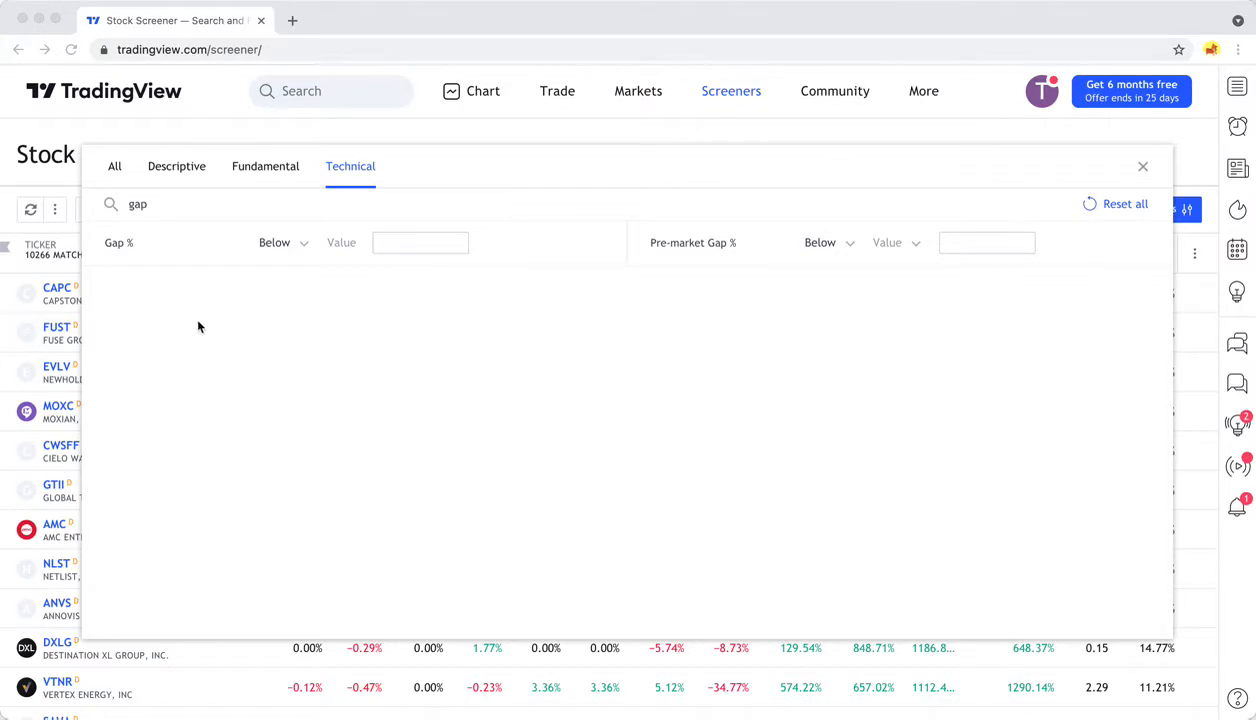
mouse_move(222, 274)
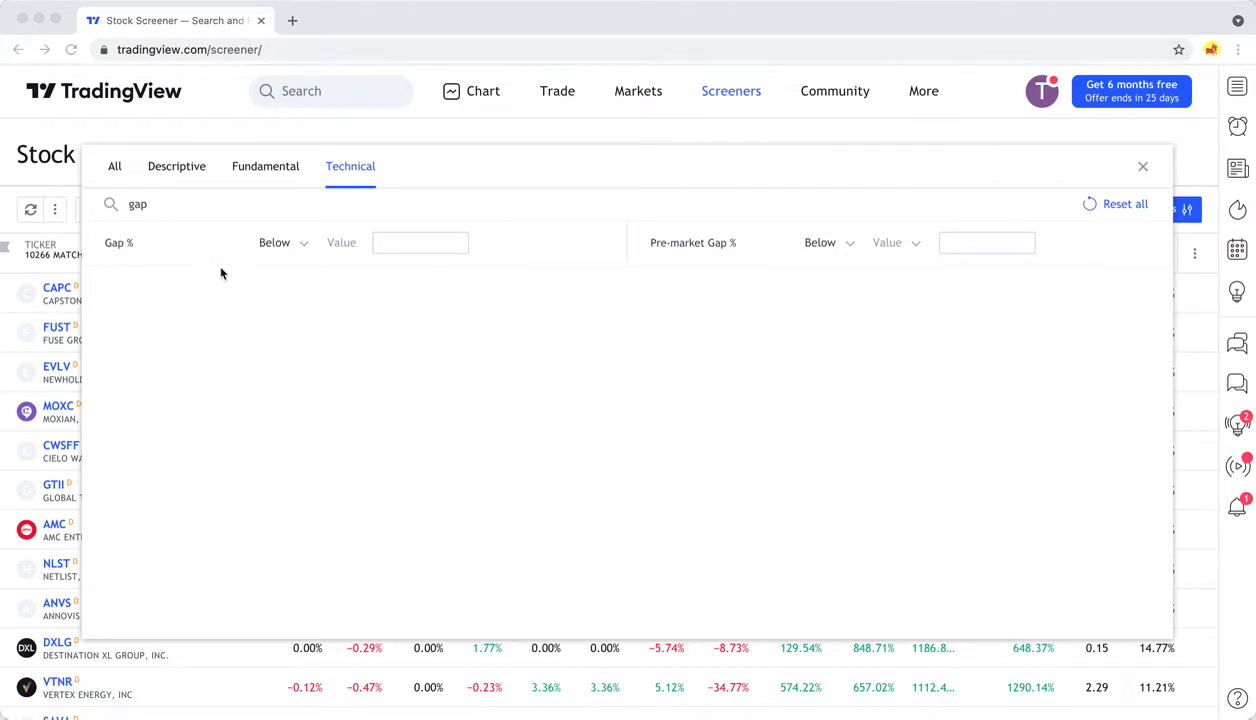
mouse_move(188, 260)
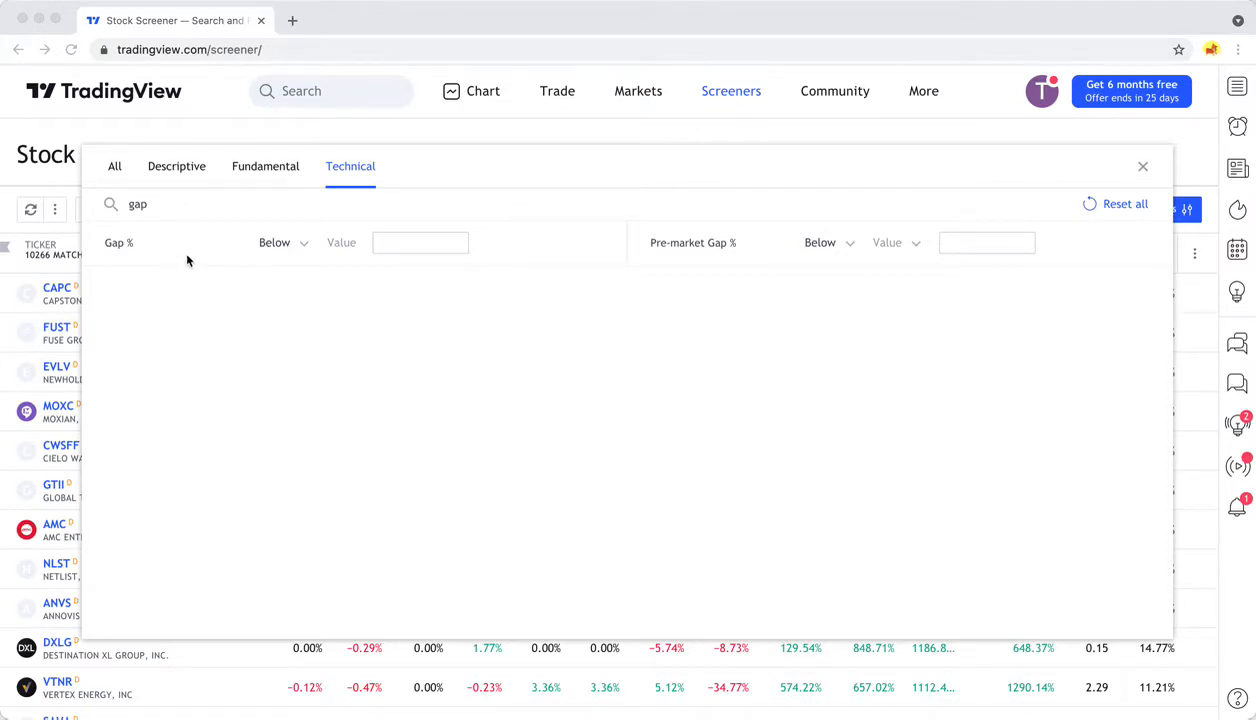
mouse_move(220, 260)
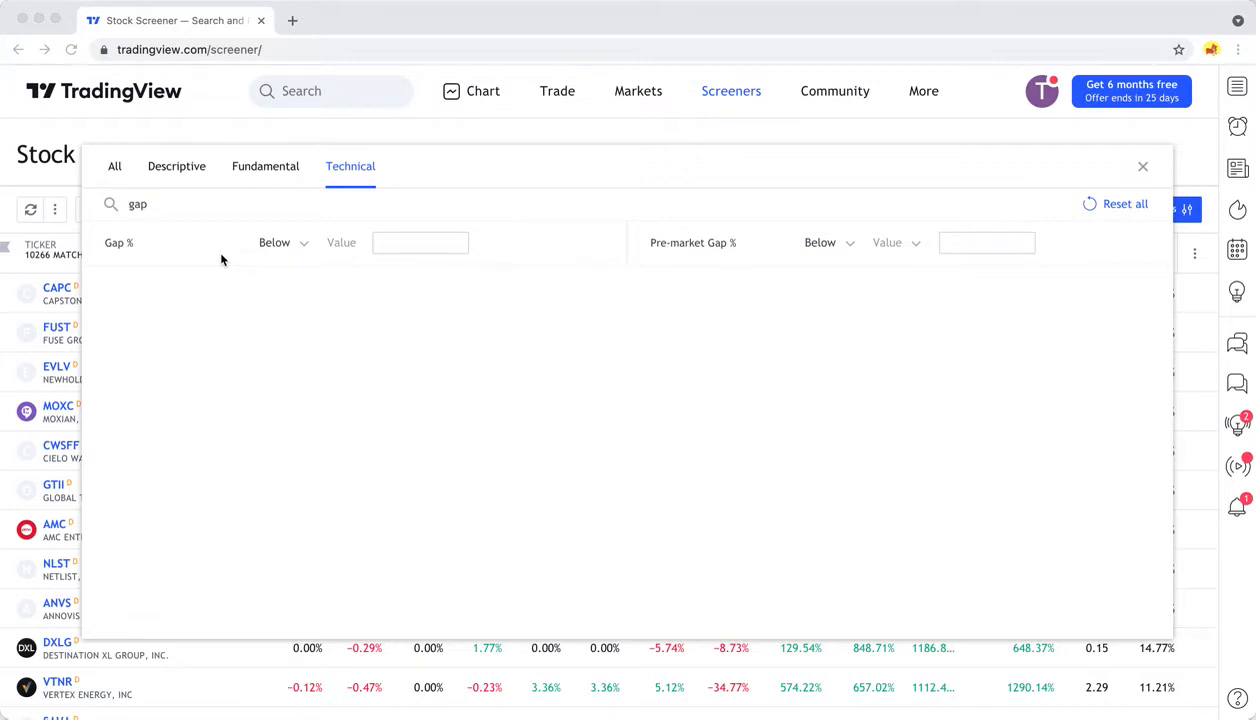
mouse_move(348, 304)
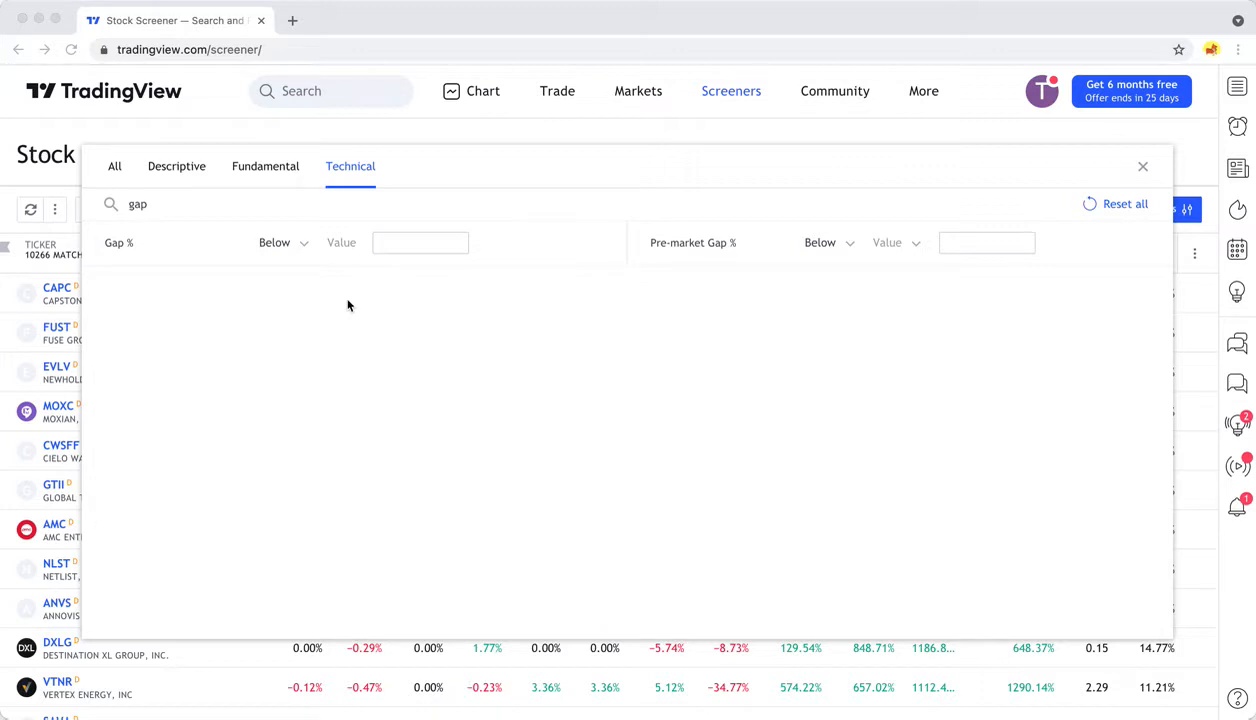
mouse_move(176, 380)
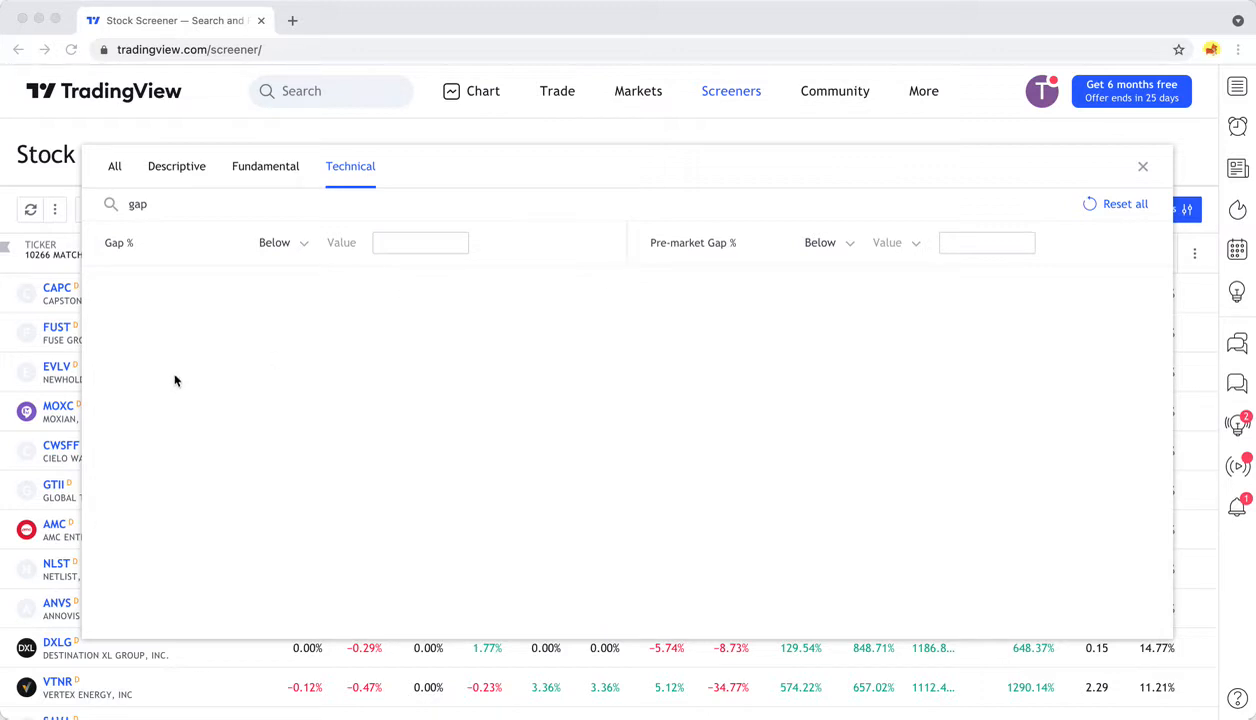
mouse_move(456, 392)
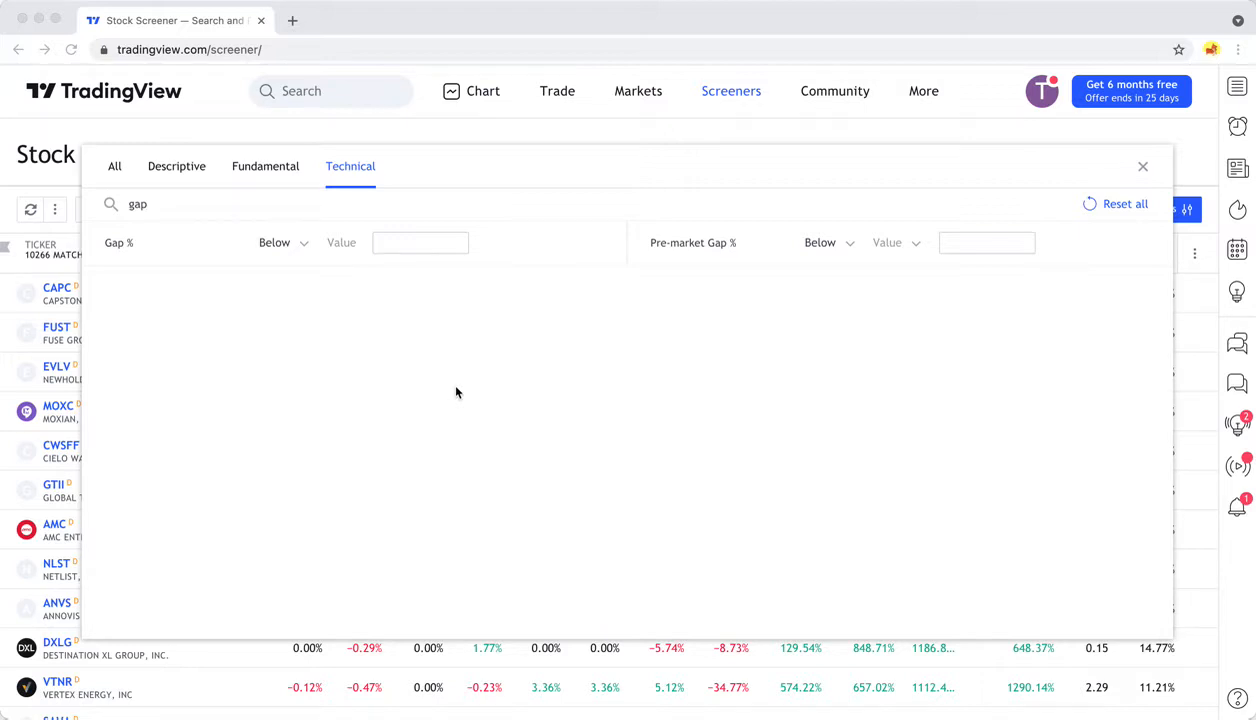
mouse_move(454, 362)
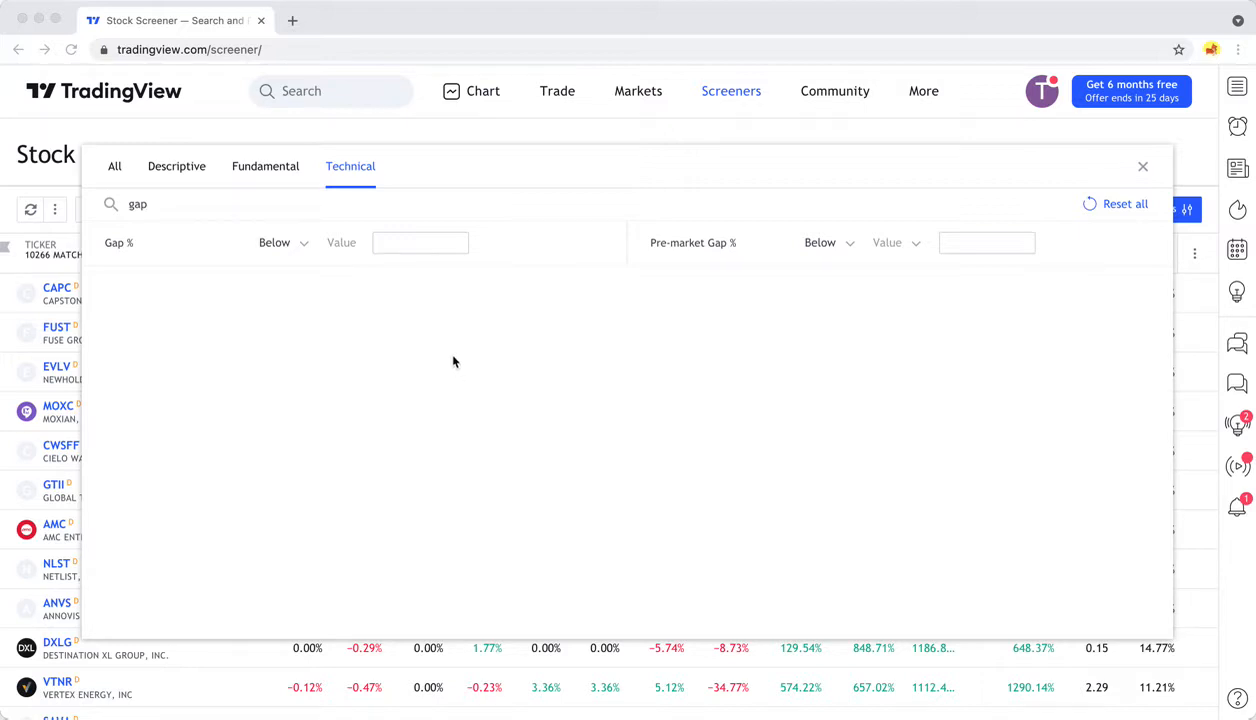
mouse_move(700, 276)
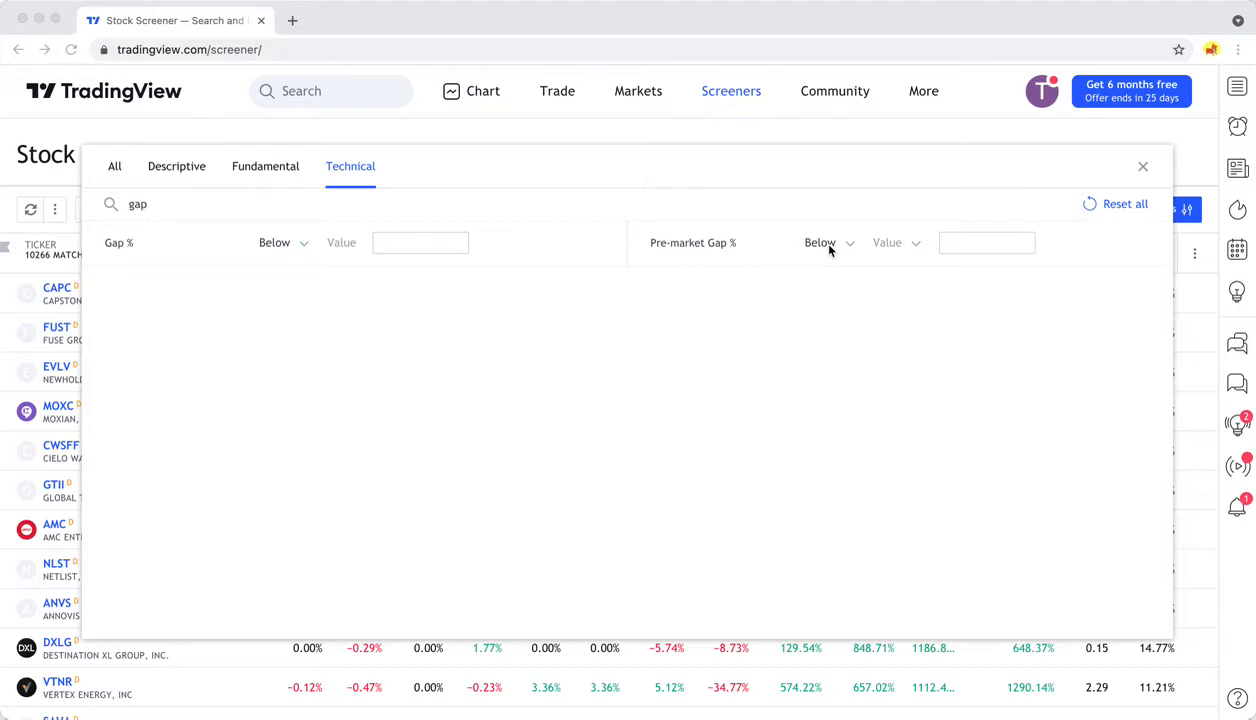
mouse_move(616, 272)
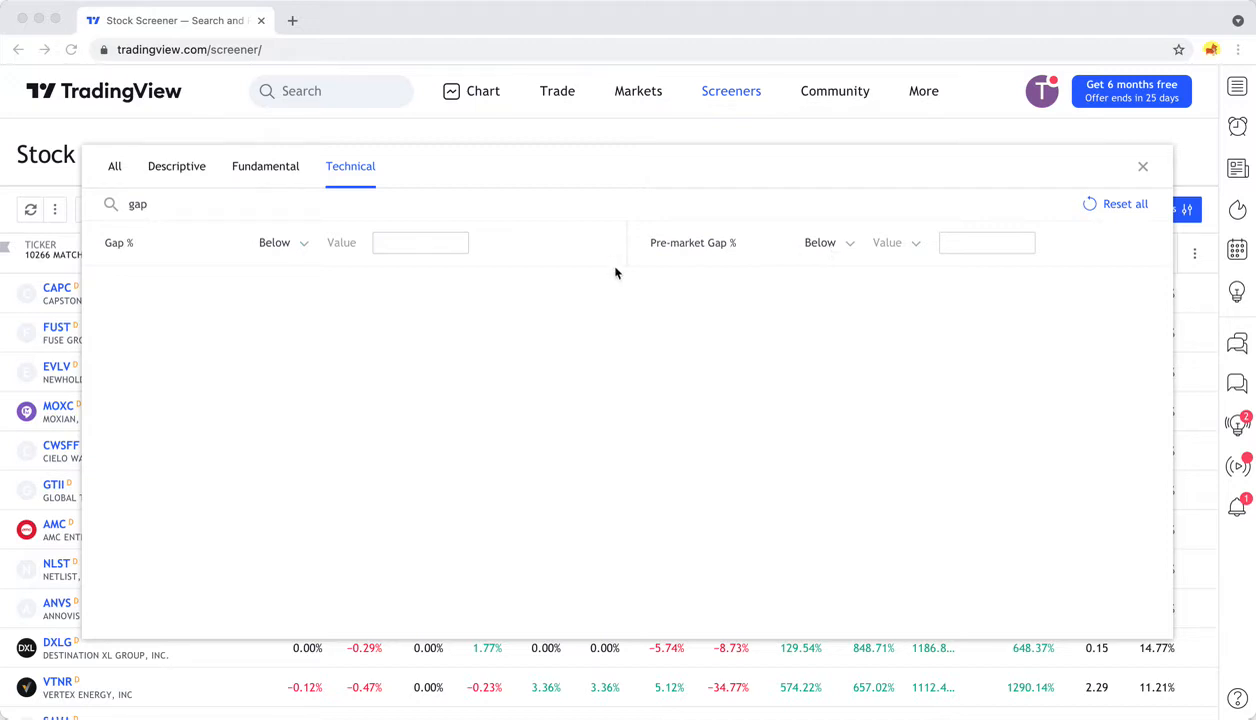
Set Gap % to Above 15, cutting results to 25 stocks, then view the Fundamental filters.
left_click(284, 242)
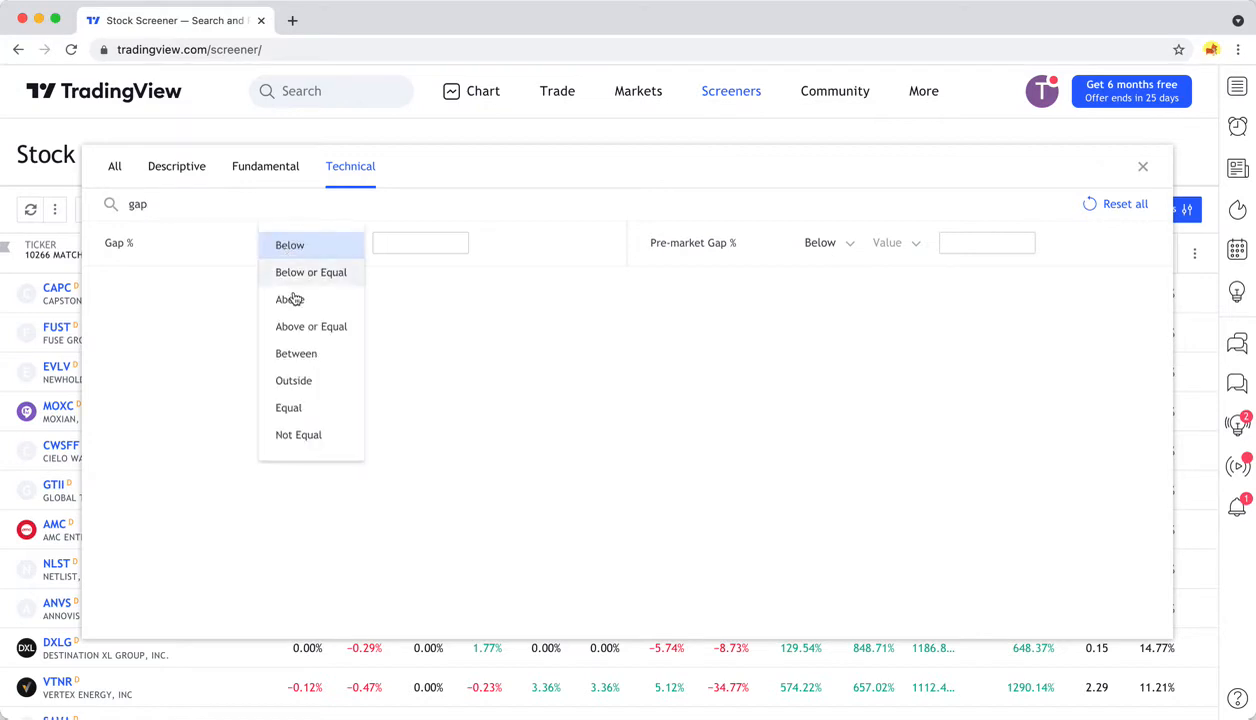
type("4")
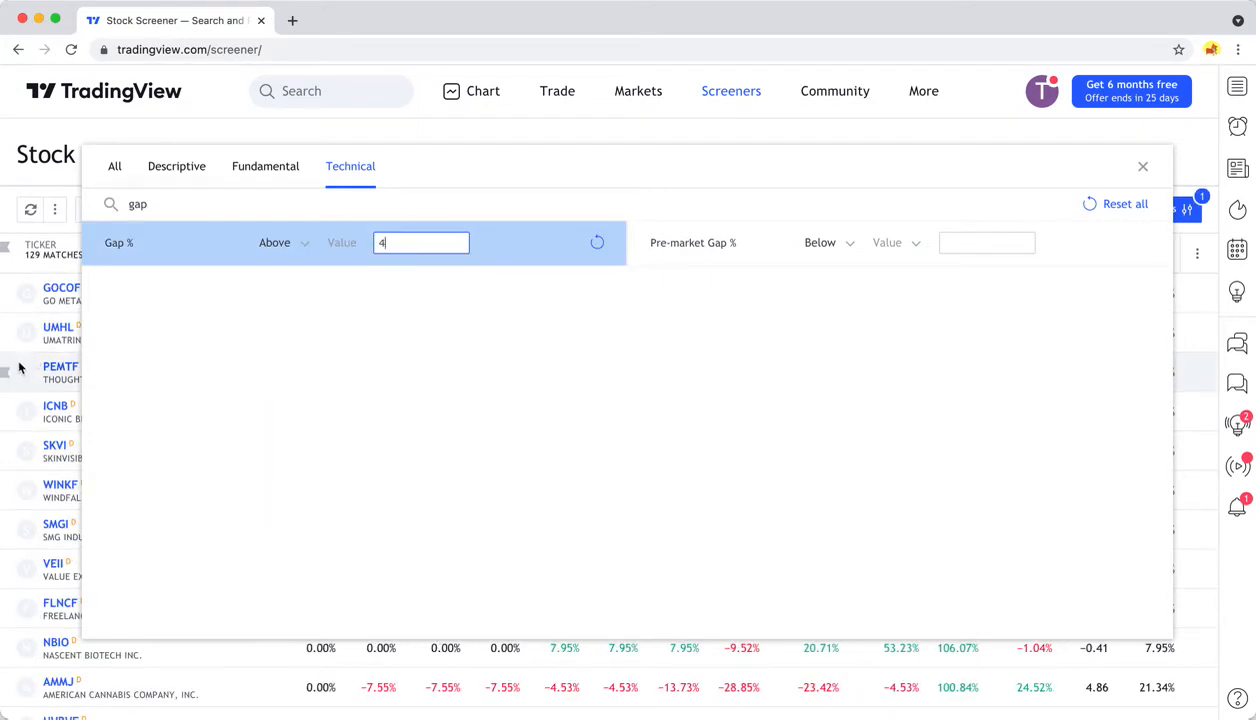
mouse_move(36, 418)
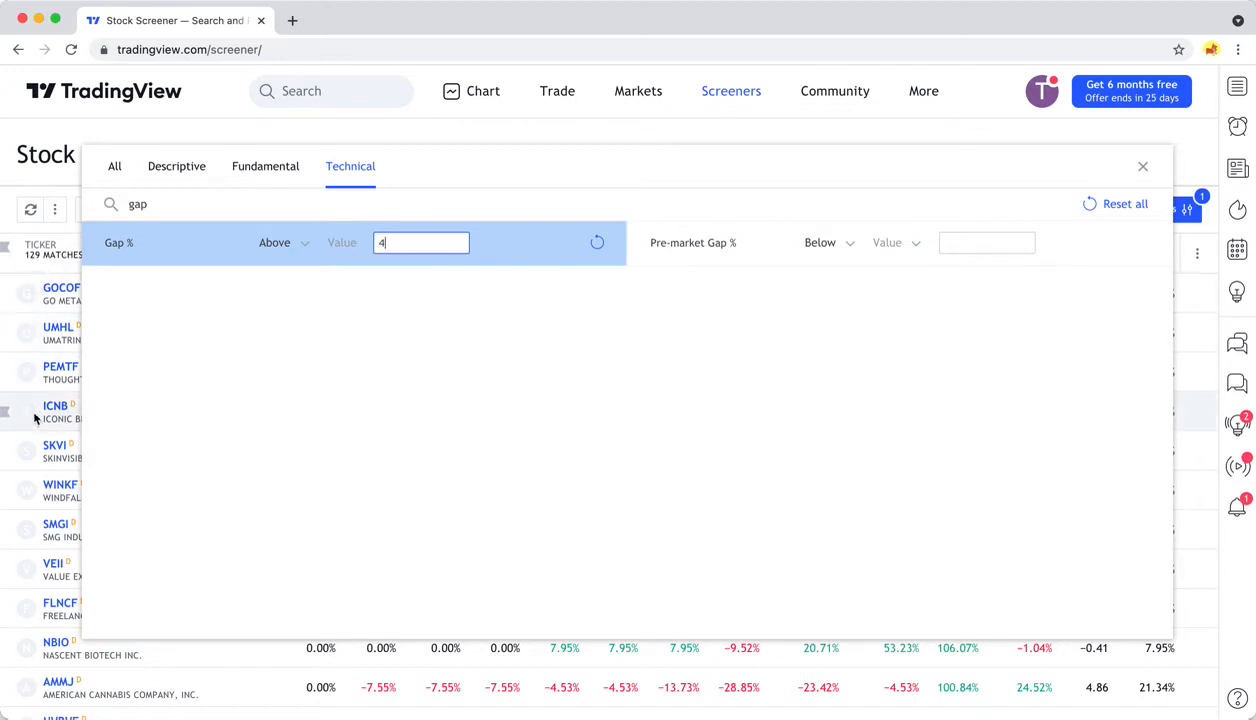
type("12")
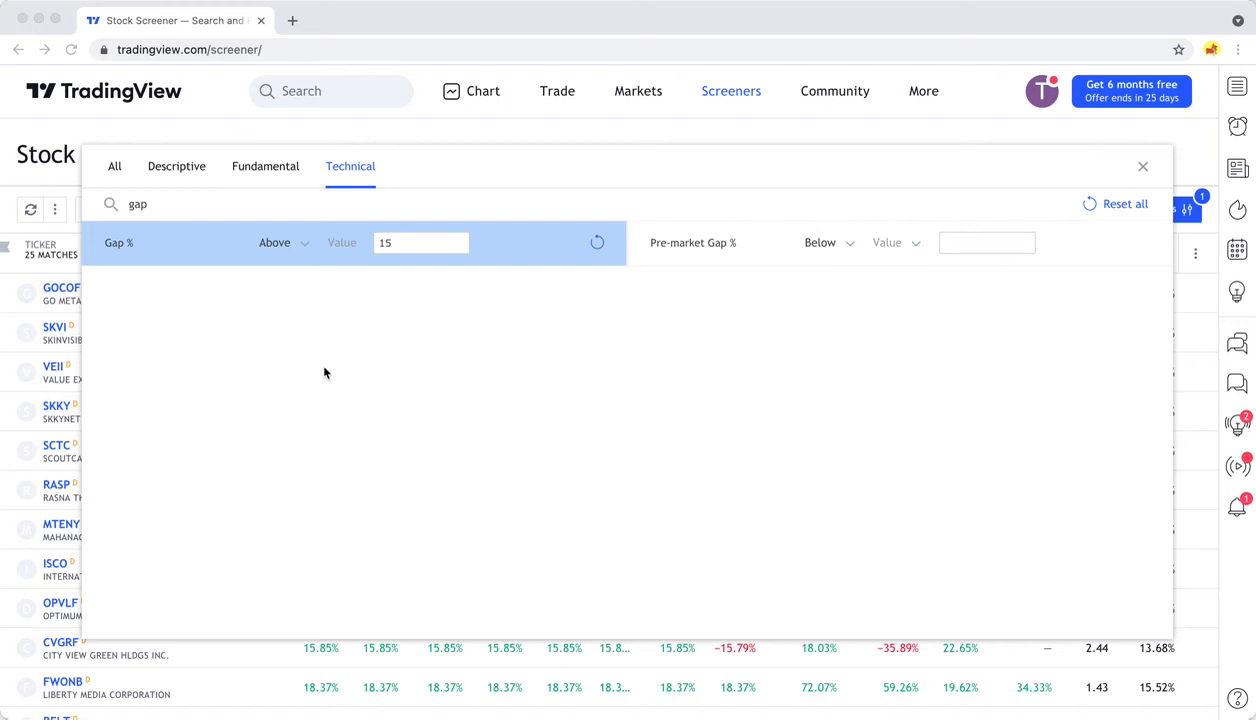
mouse_move(306, 376)
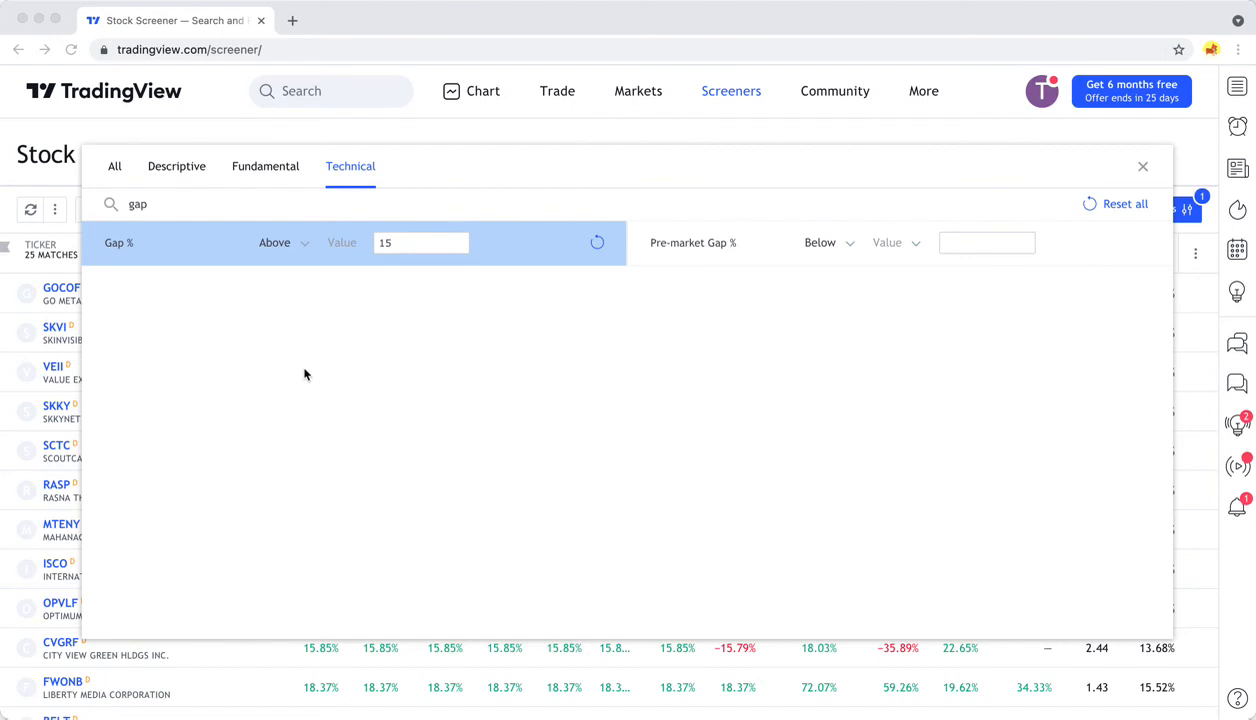
mouse_move(260, 166)
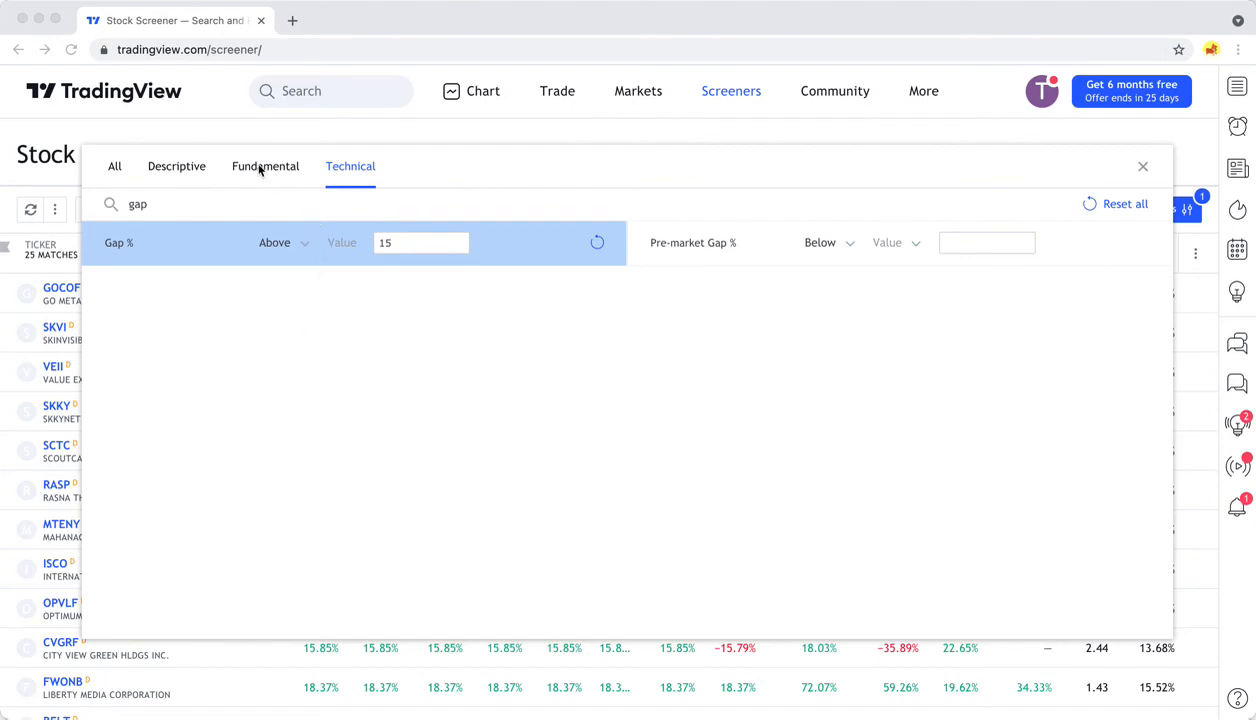
left_click(264, 166)
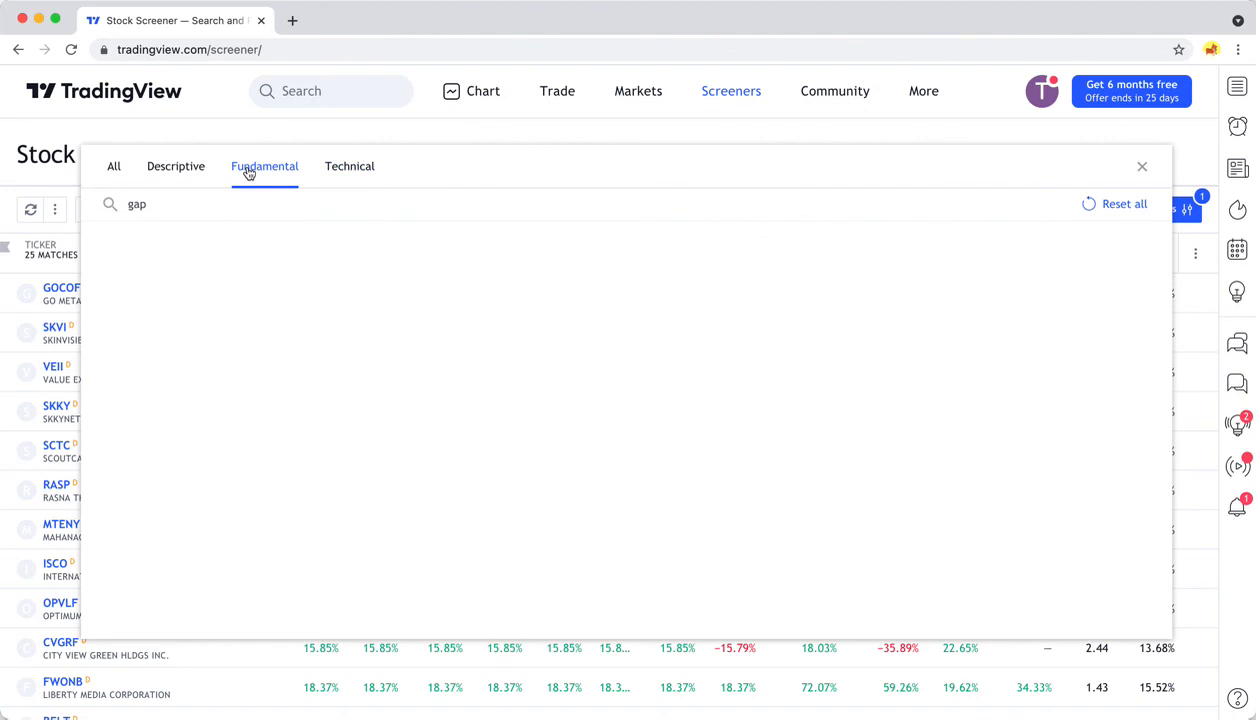